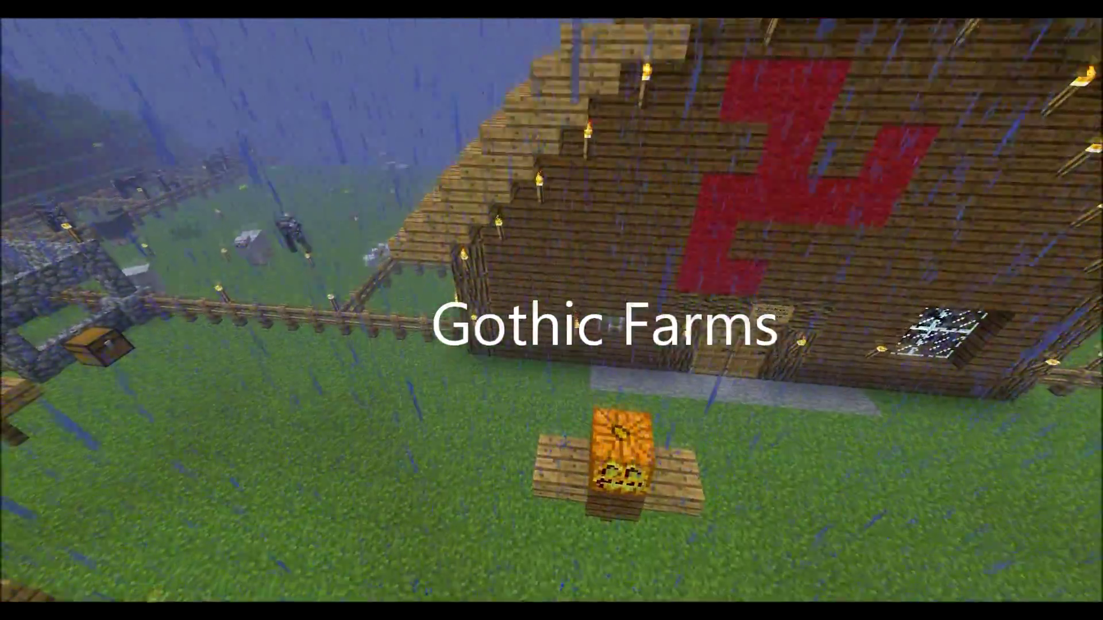
mouse_move(552, 311)
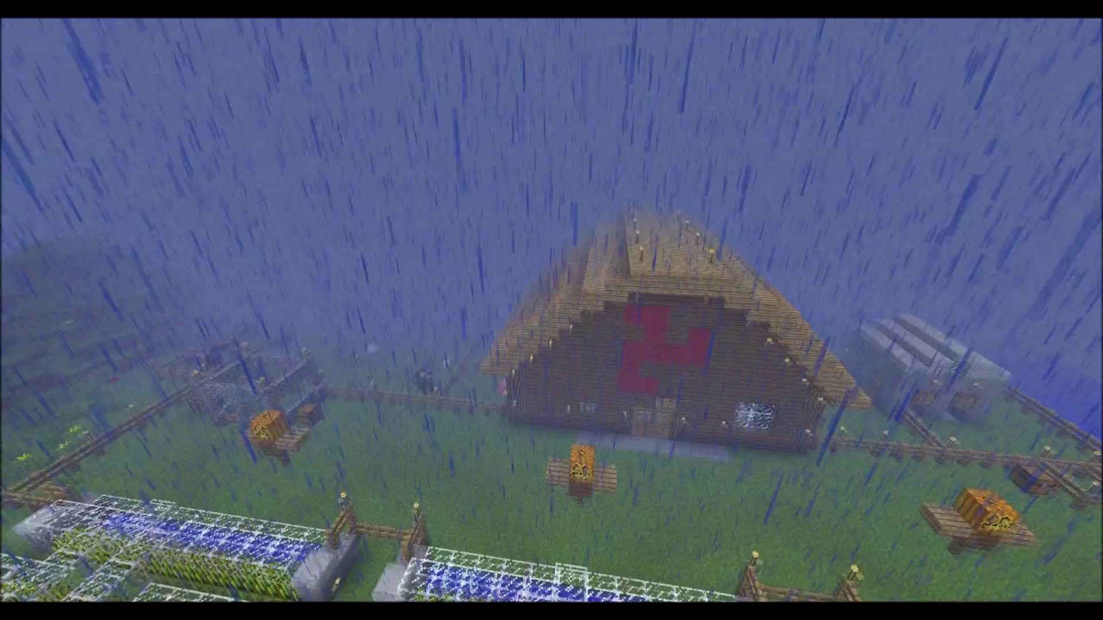
mouse_move(552, 310)
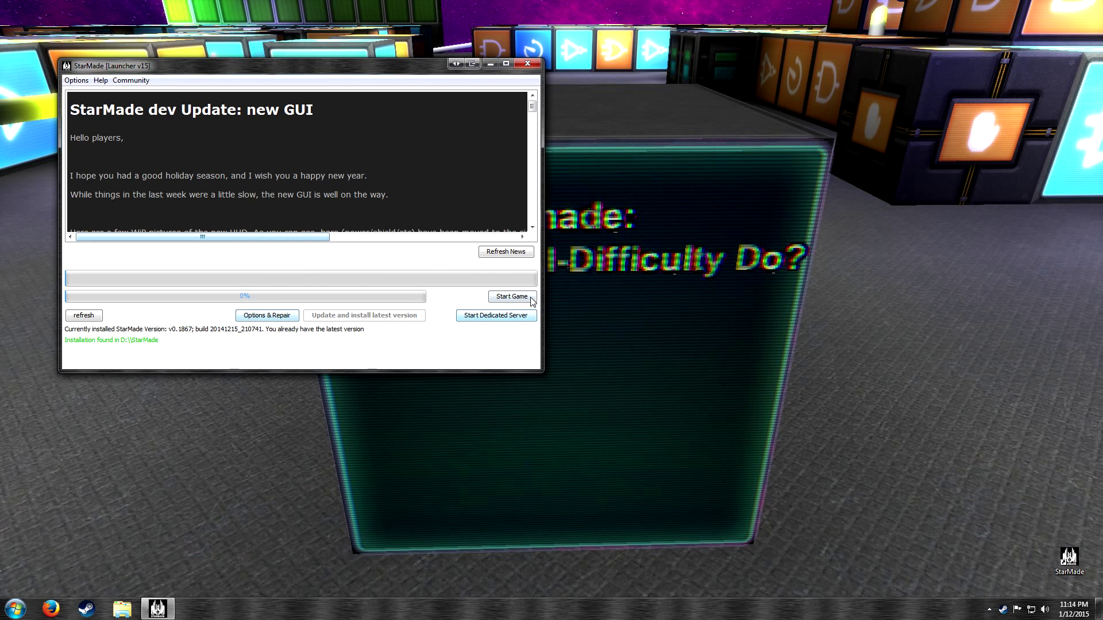
mouse_move(247, 293)
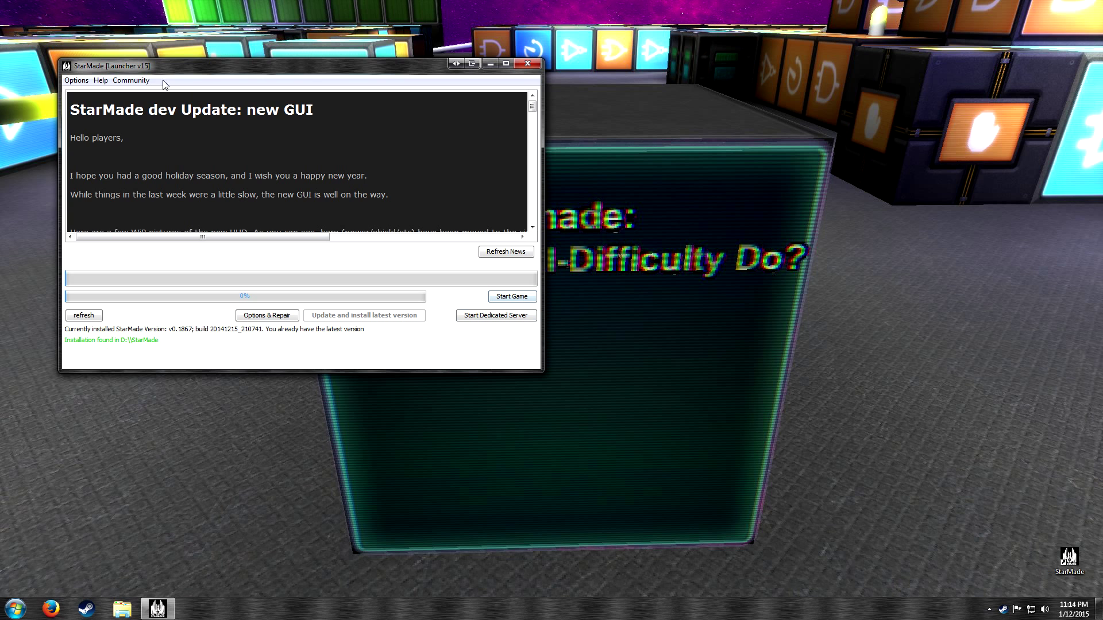
Start the game to reach Connection Setup and review AI difficulty, leaving easy
left_click(527, 63)
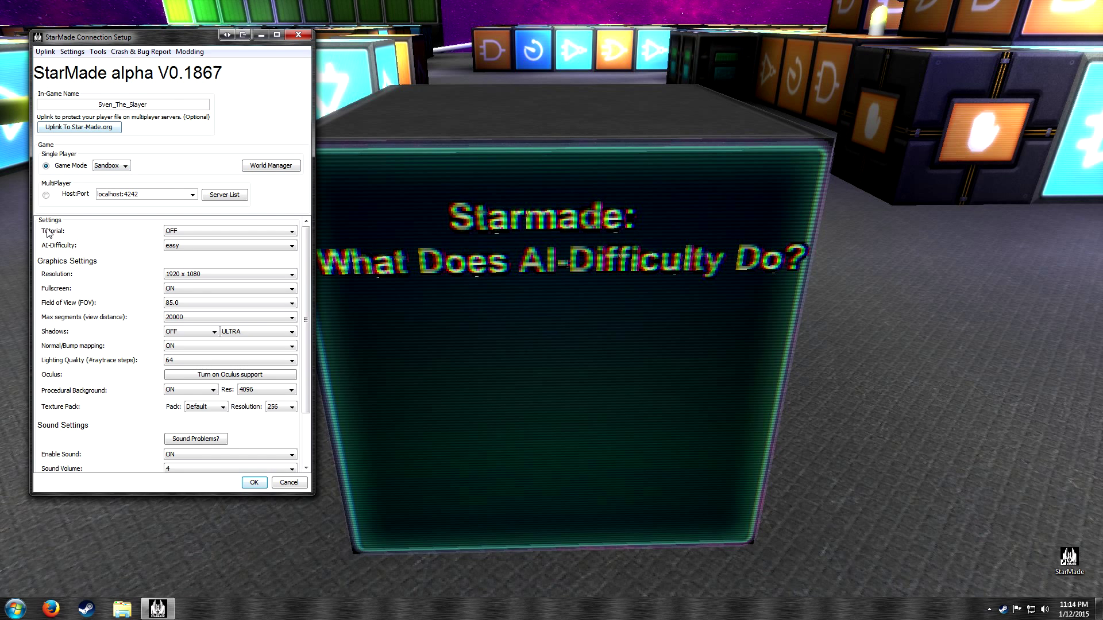
mouse_move(55, 255)
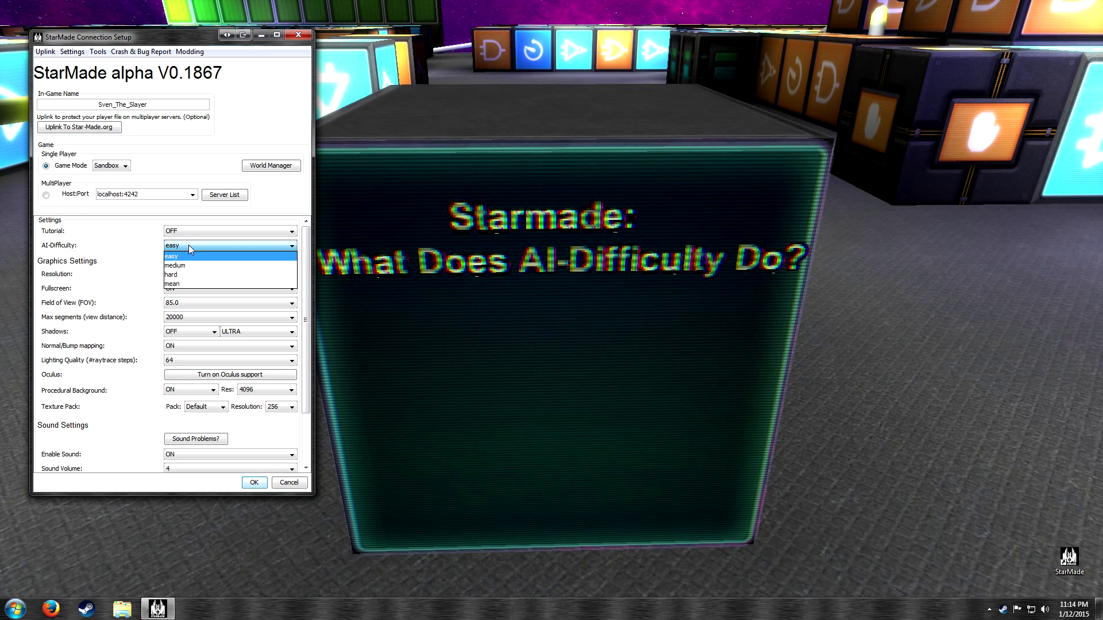
mouse_move(182, 266)
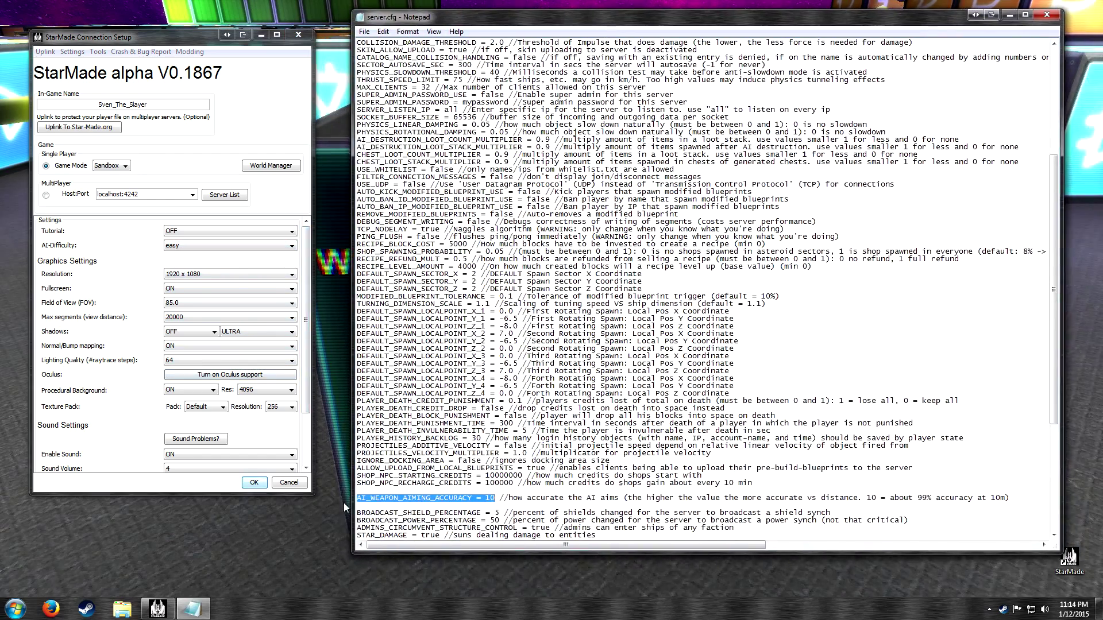
Change AI_WEAPON_AIMING_ACCURACY in server.cfg from 10 to 30
scroll("down", 3)
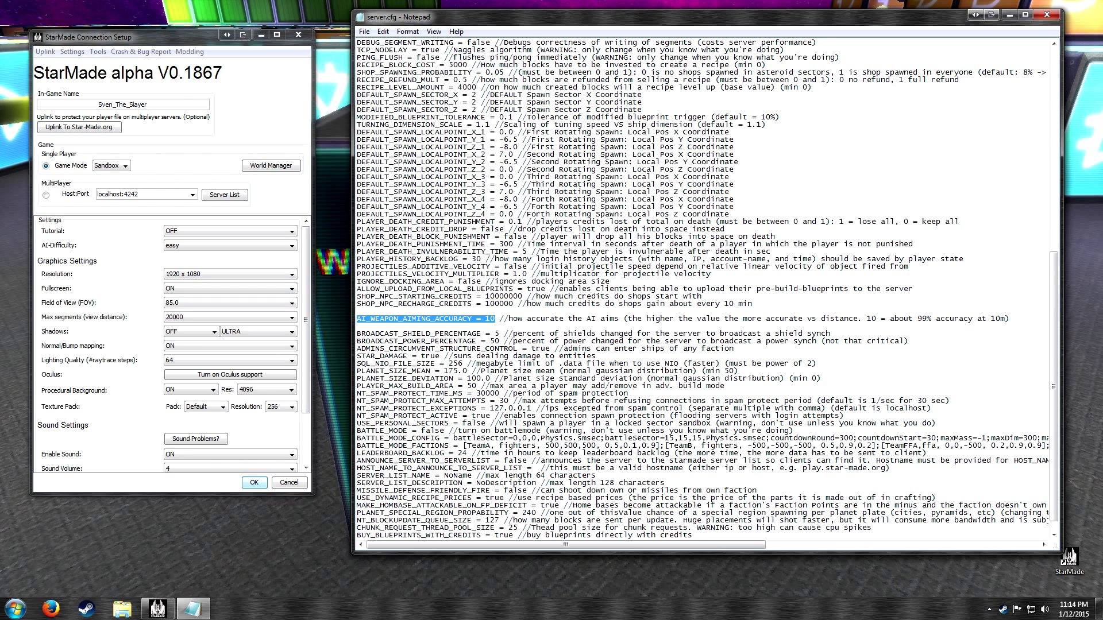
mouse_move(179, 243)
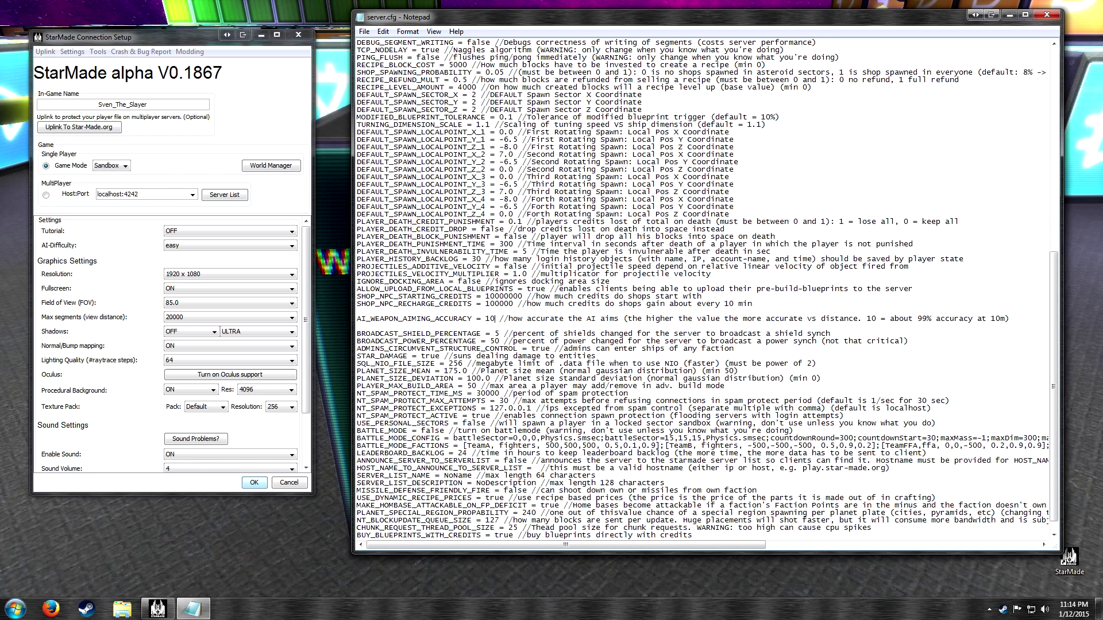
type("30")
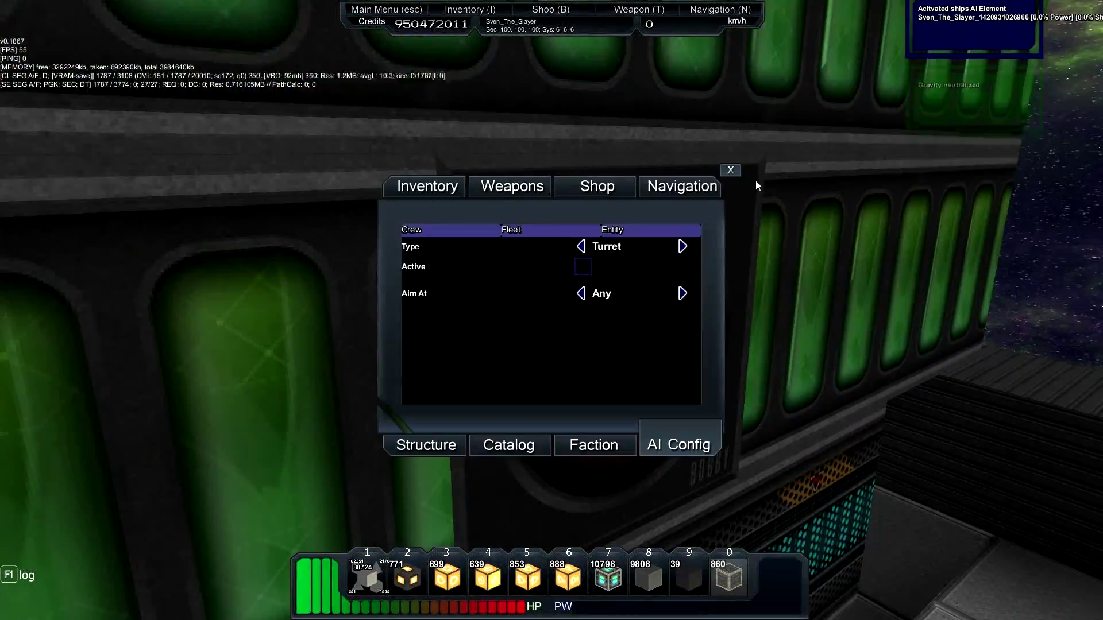
Spawn in and enter the /clea chat command before flying out along the range
left_click(730, 170)
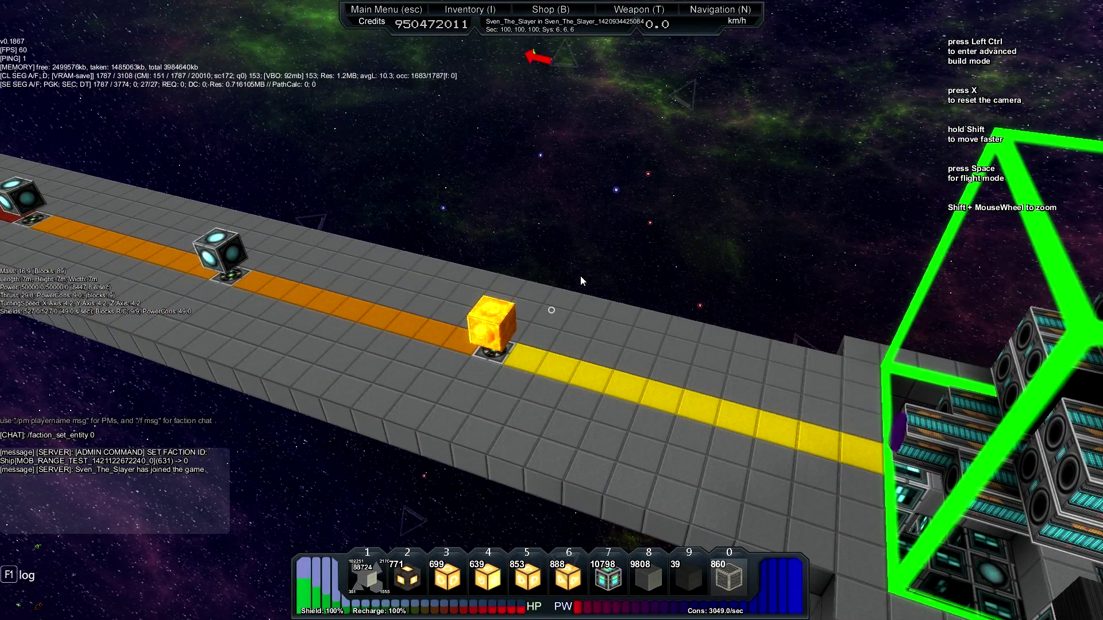
type("/clea")
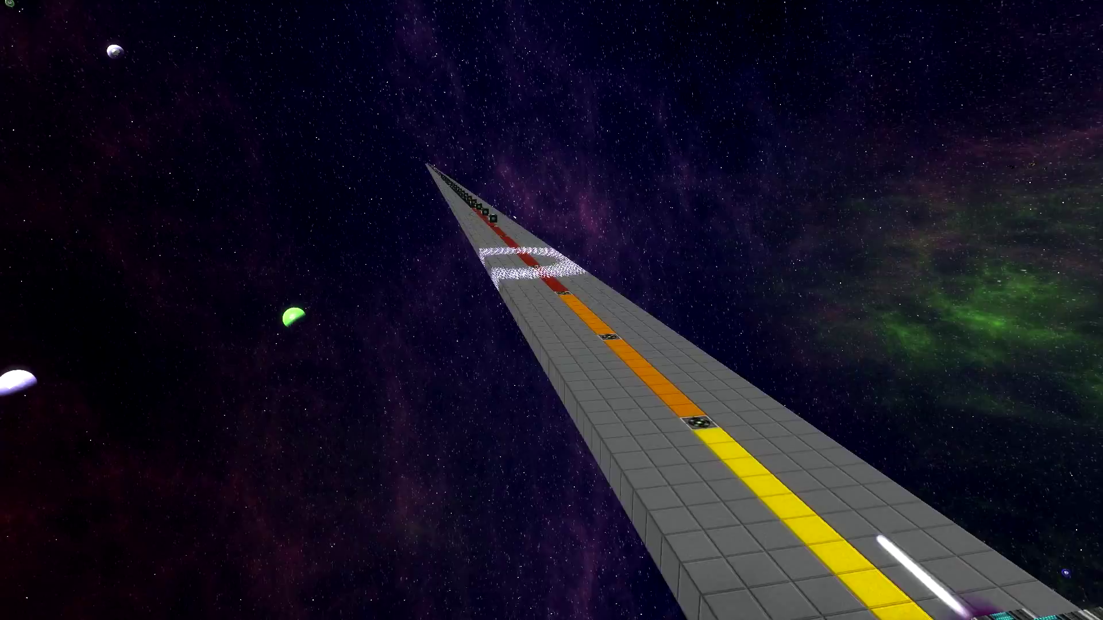
mouse_move(552, 311)
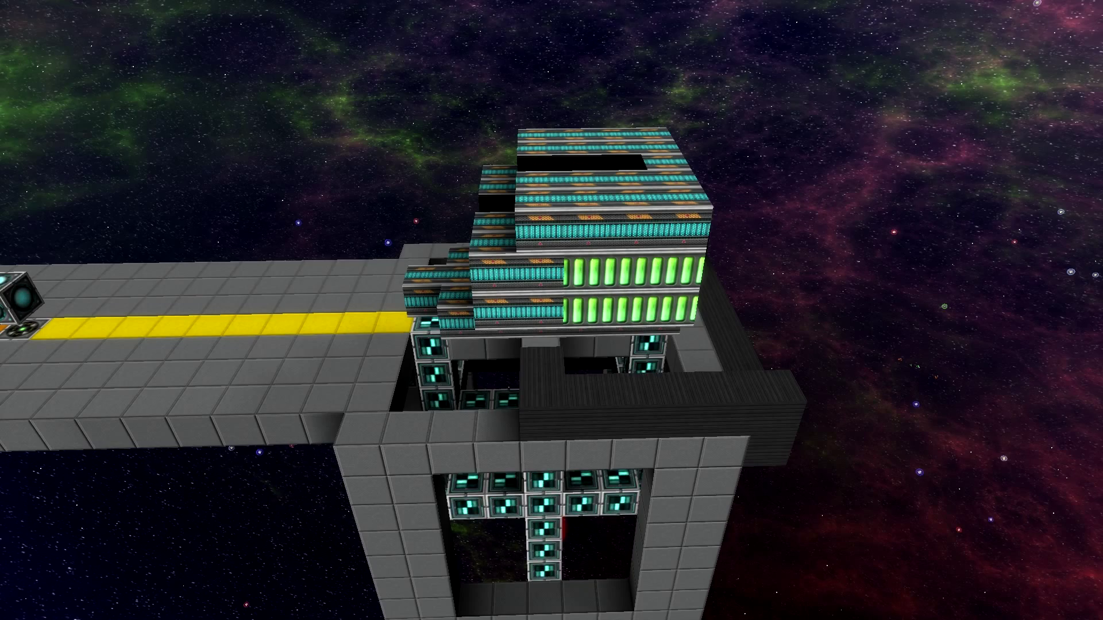
mouse_move(552, 310)
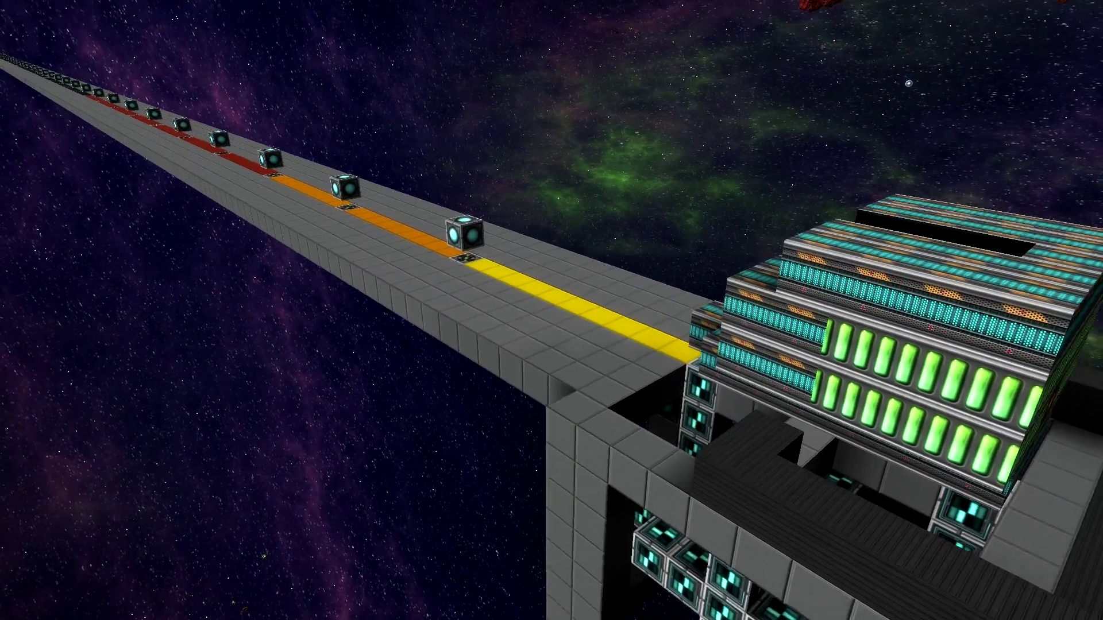
mouse_move(552, 311)
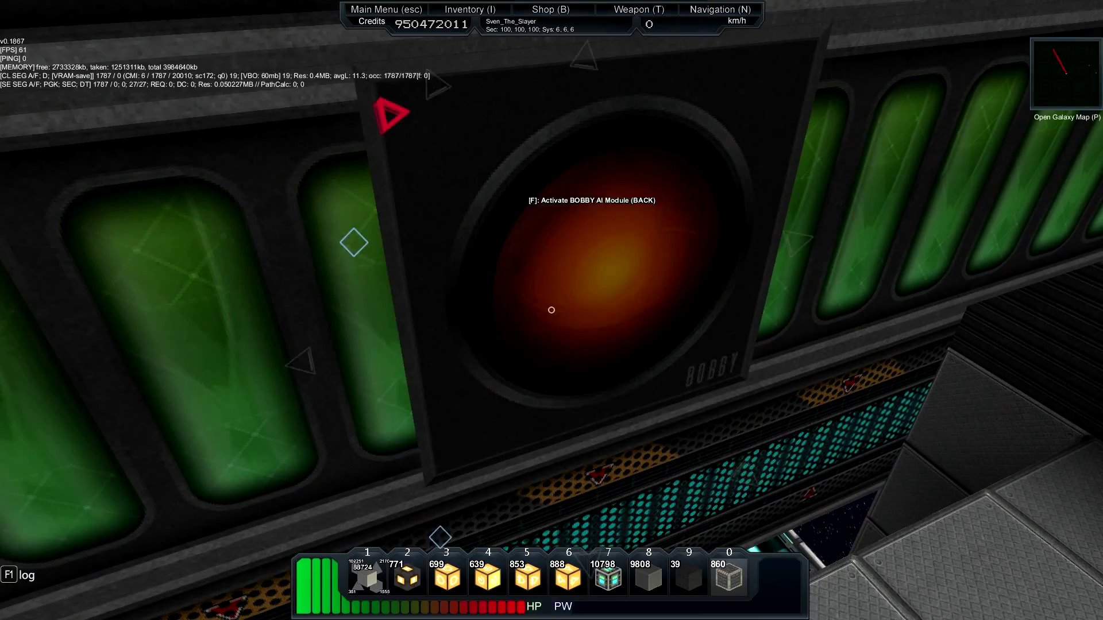
key("f")
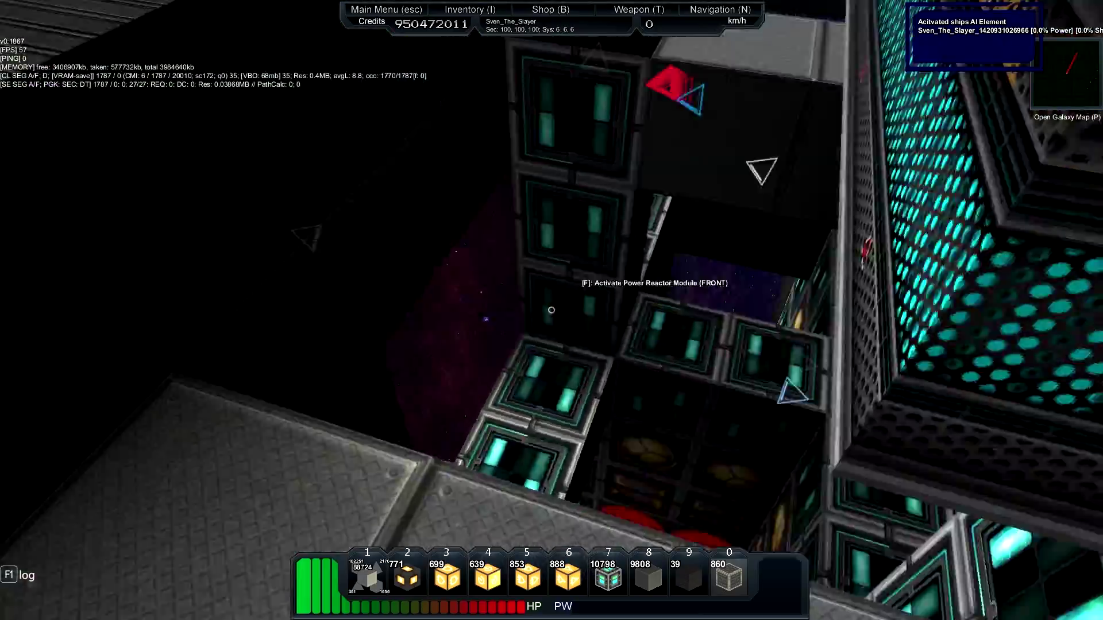
Fly to the near end of the range facing down the runway
key("f")
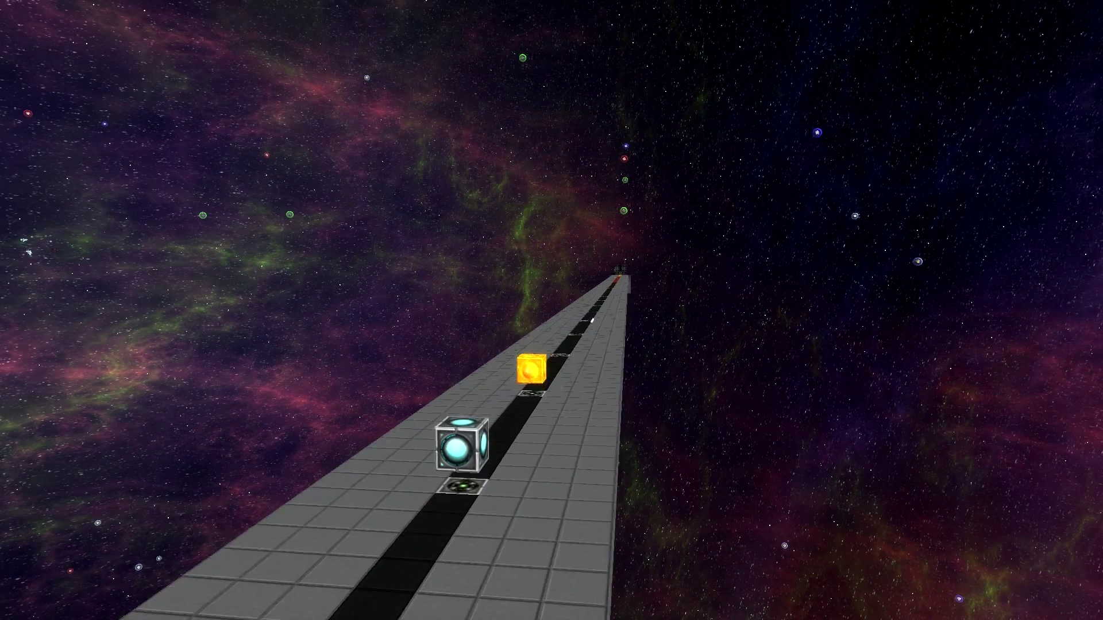
Move forward beside the first turret block as it fires down the range
key("w")
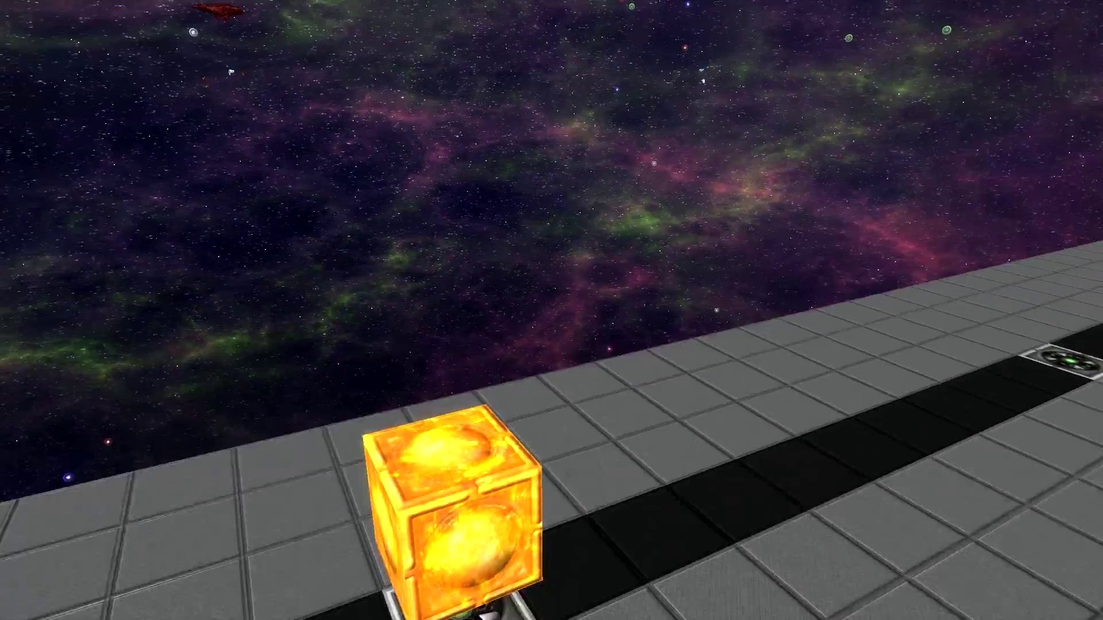
mouse_move(552, 310)
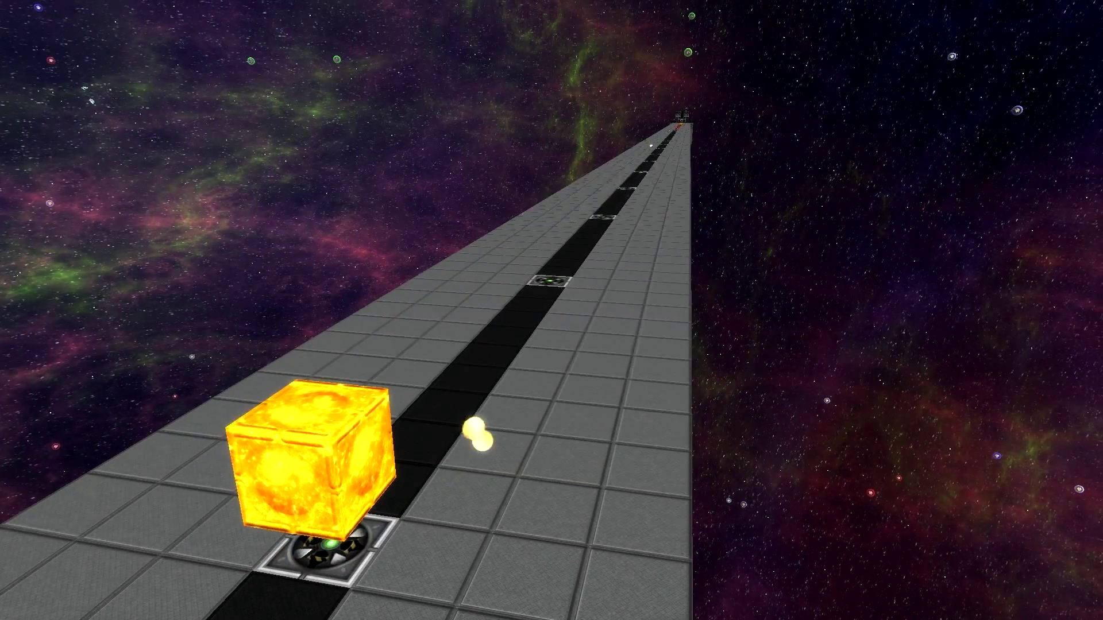